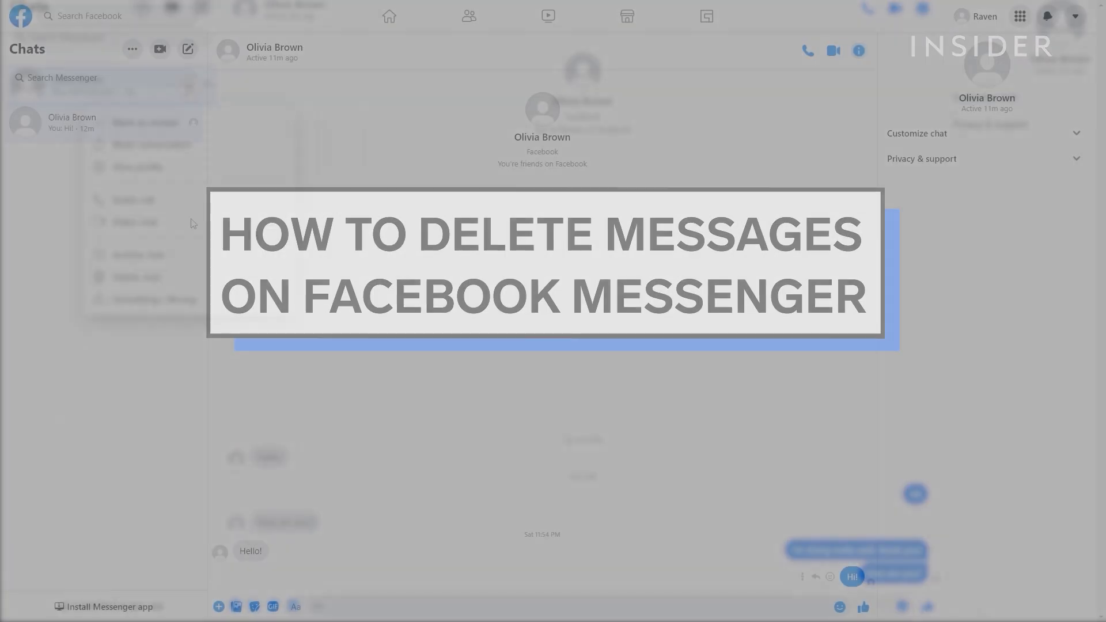
Unsend the "Hi!" message via its More menu and Remove option
click(176, 123)
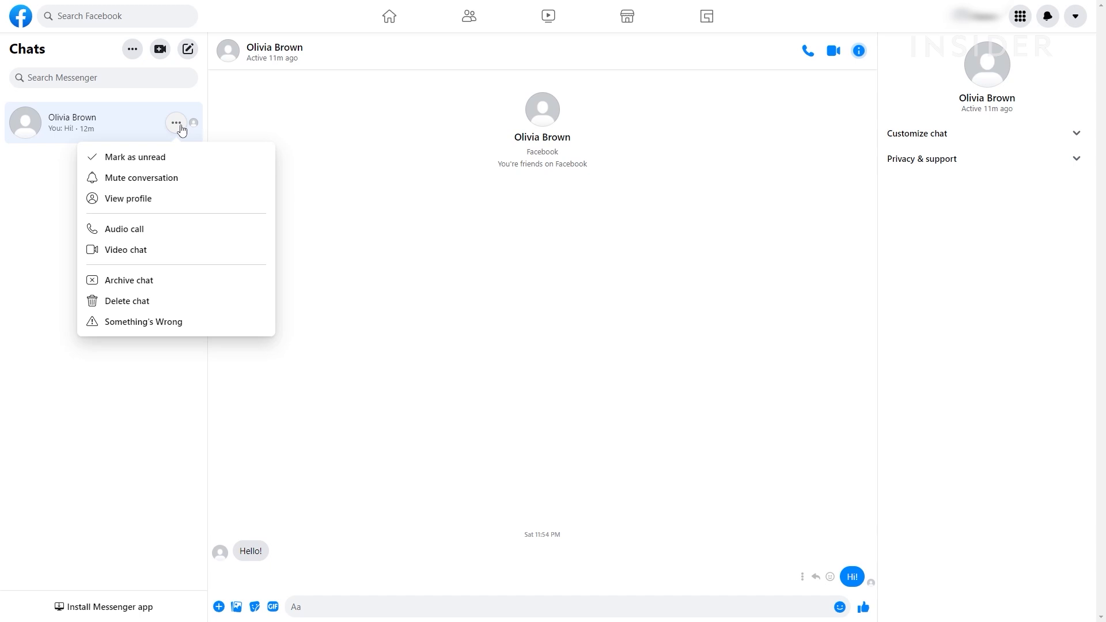
click(127, 301)
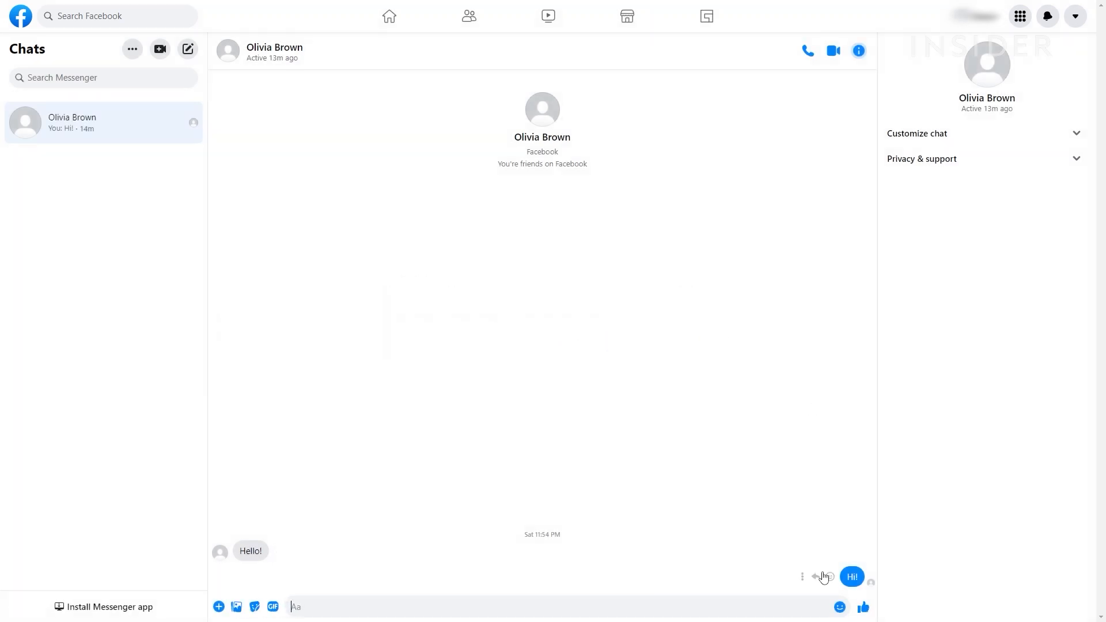
click(803, 578)
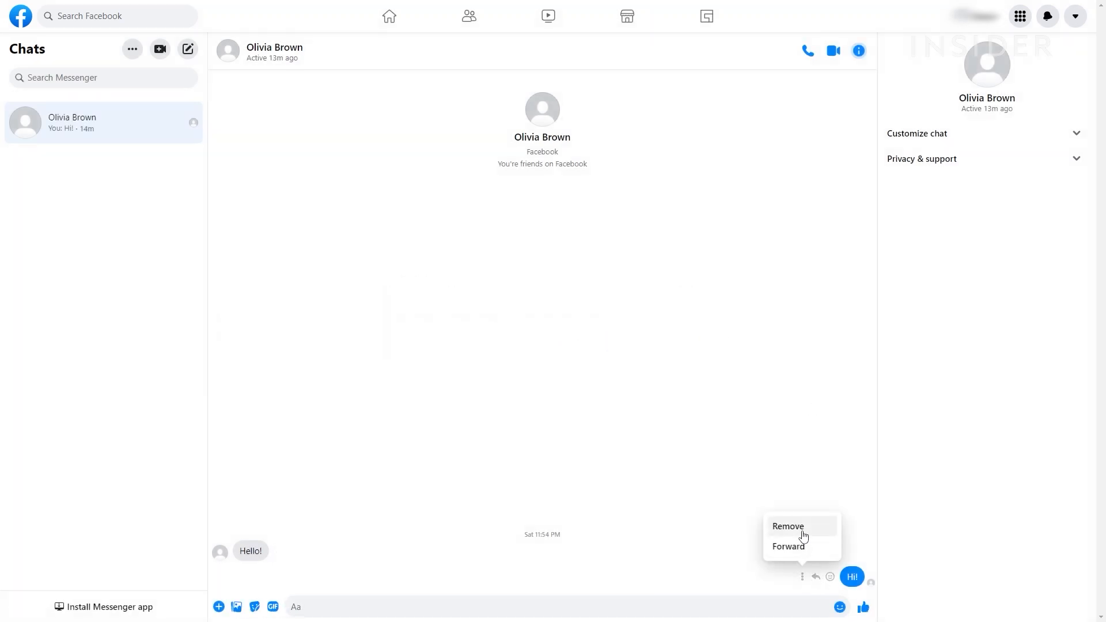
click(786, 526)
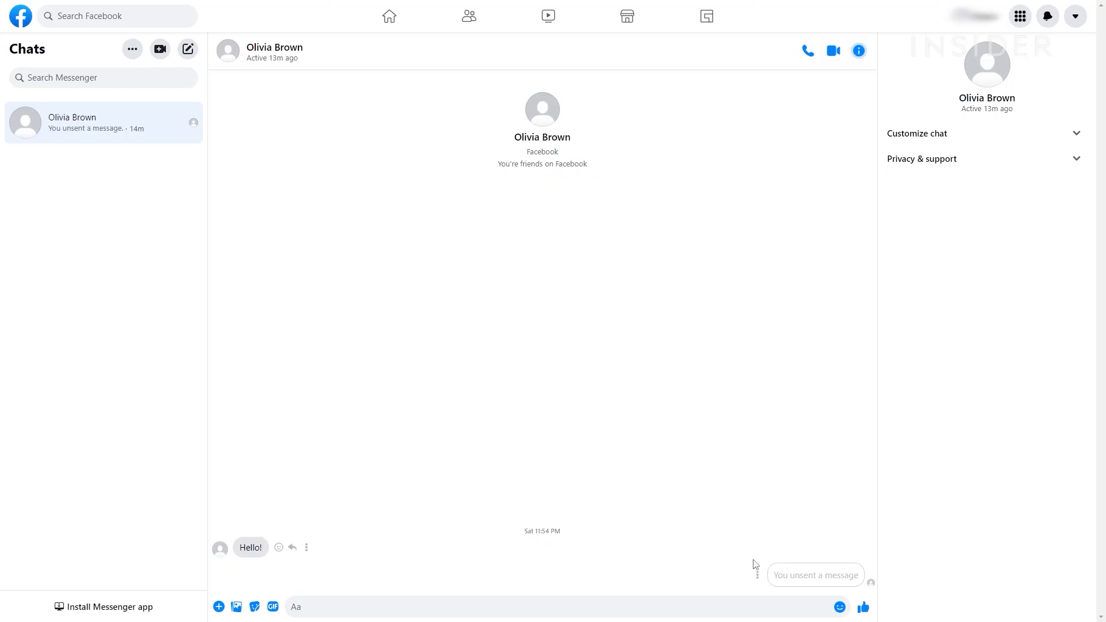
click(757, 575)
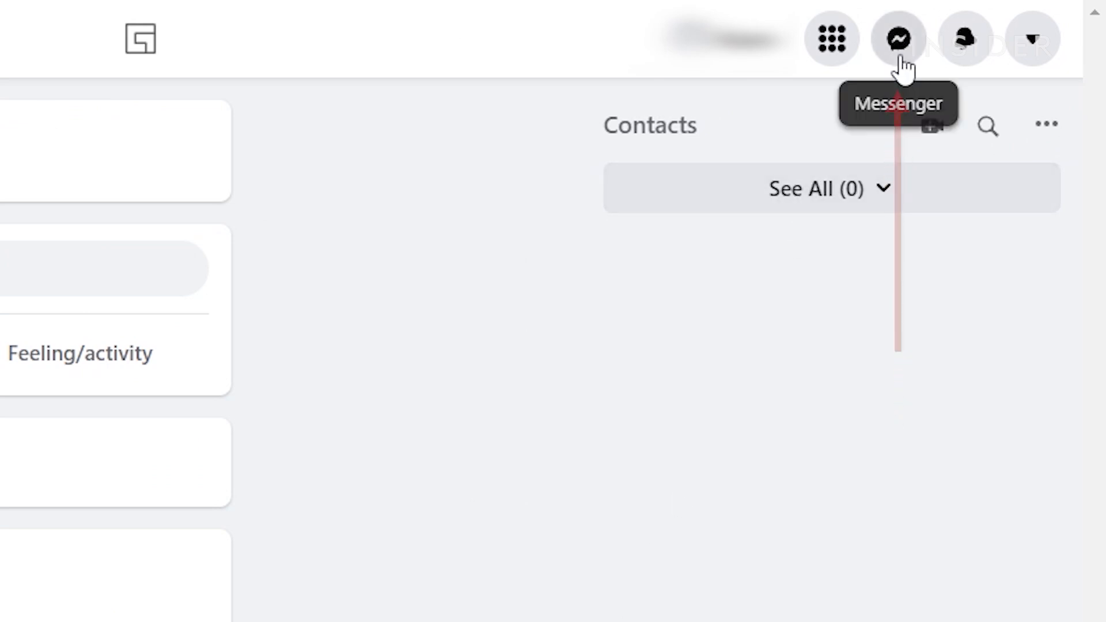
Open the full Messenger chats page from the top-bar Messenger icon's See all link
click(898, 39)
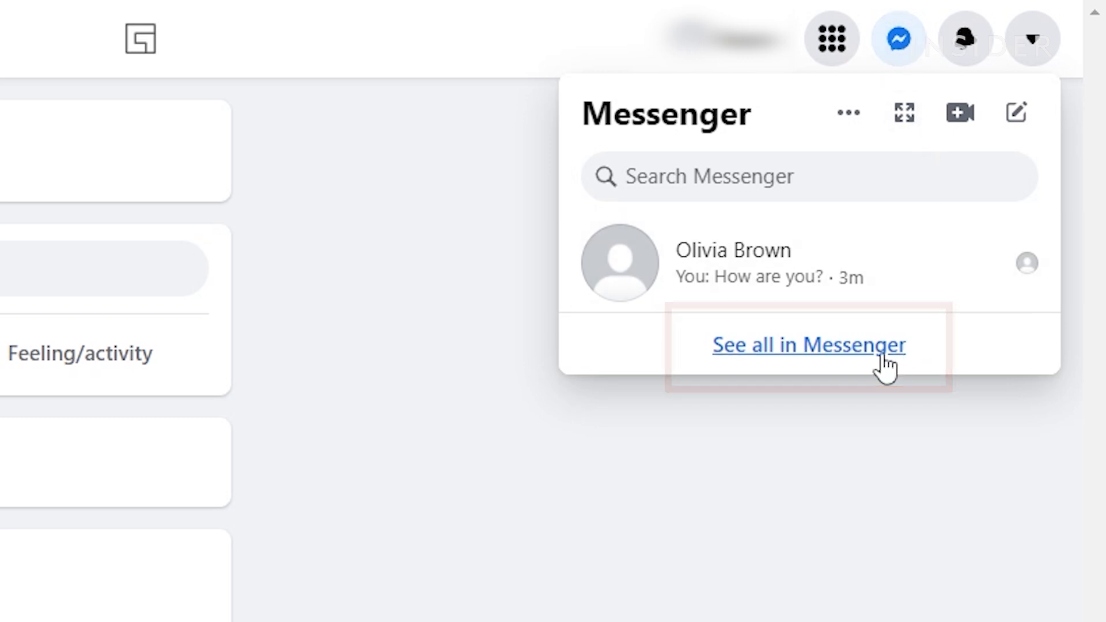
click(809, 345)
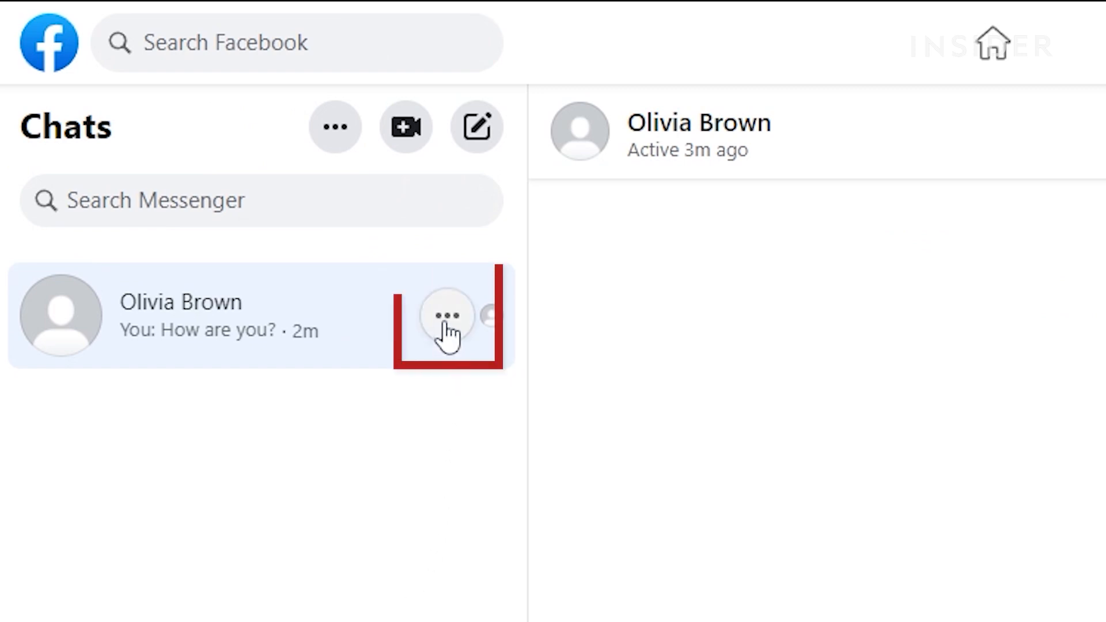
click(446, 315)
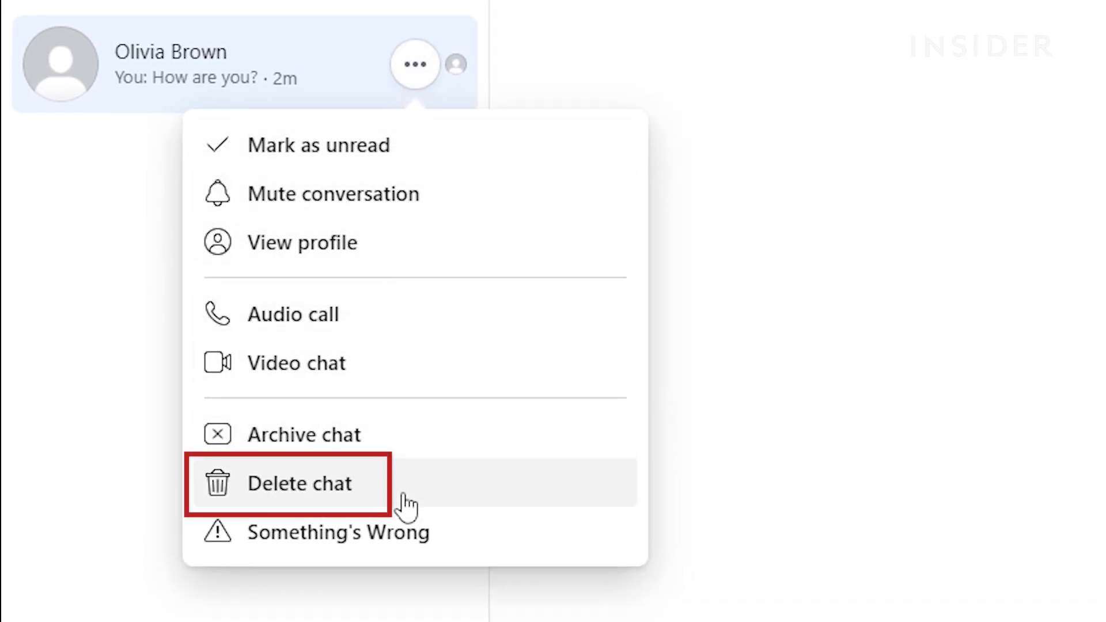
click(299, 484)
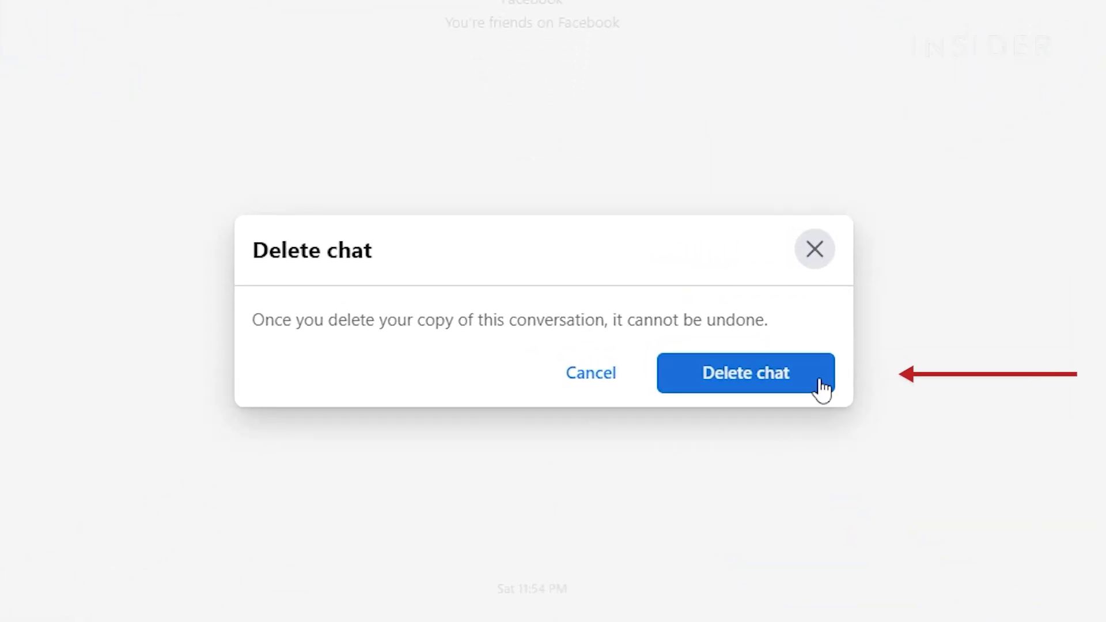
click(745, 373)
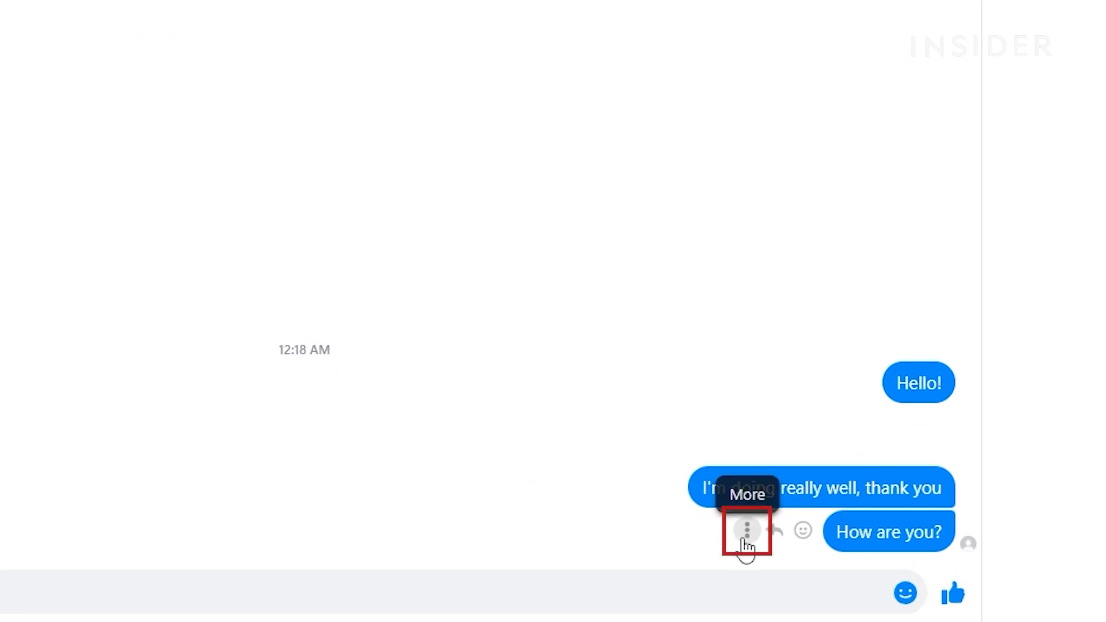
Open the Remove dialog for the "How are you?" message
click(745, 530)
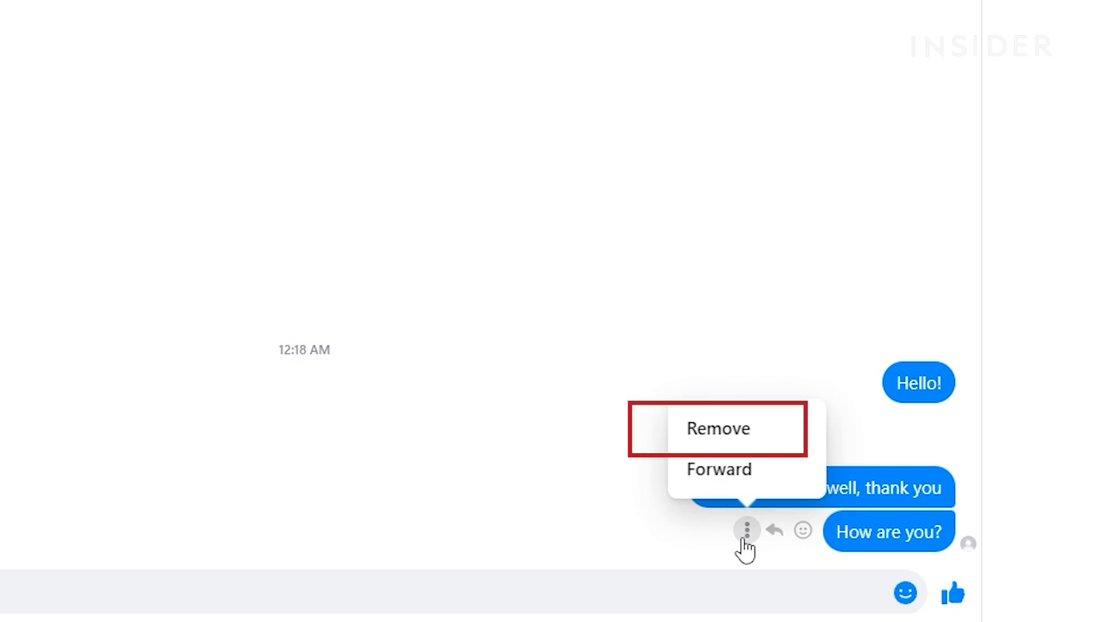
mouse_move(718, 429)
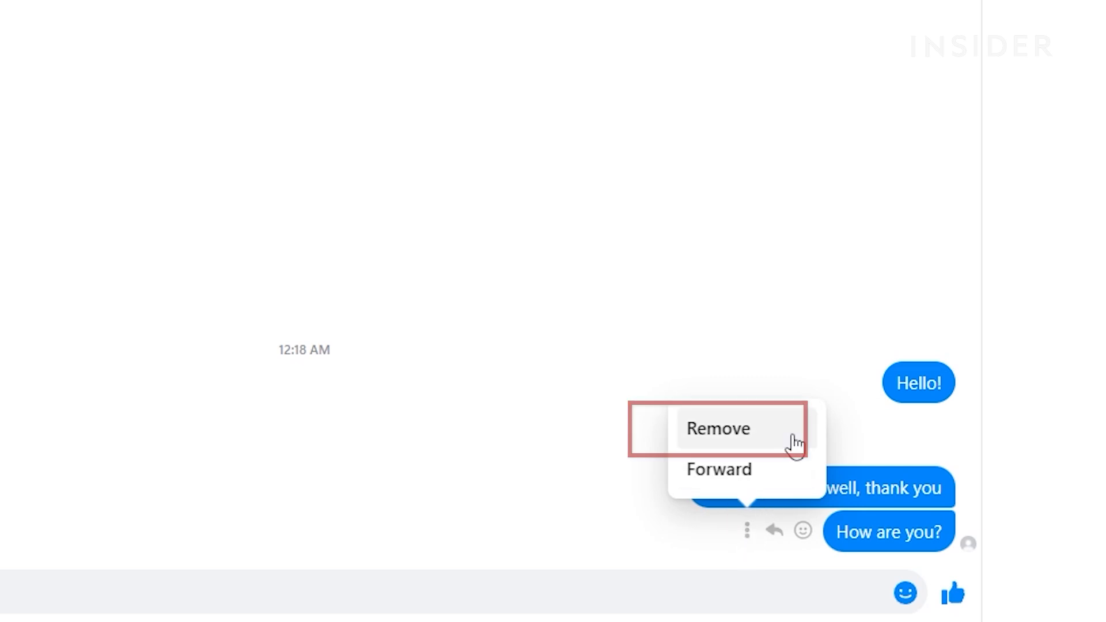
click(717, 429)
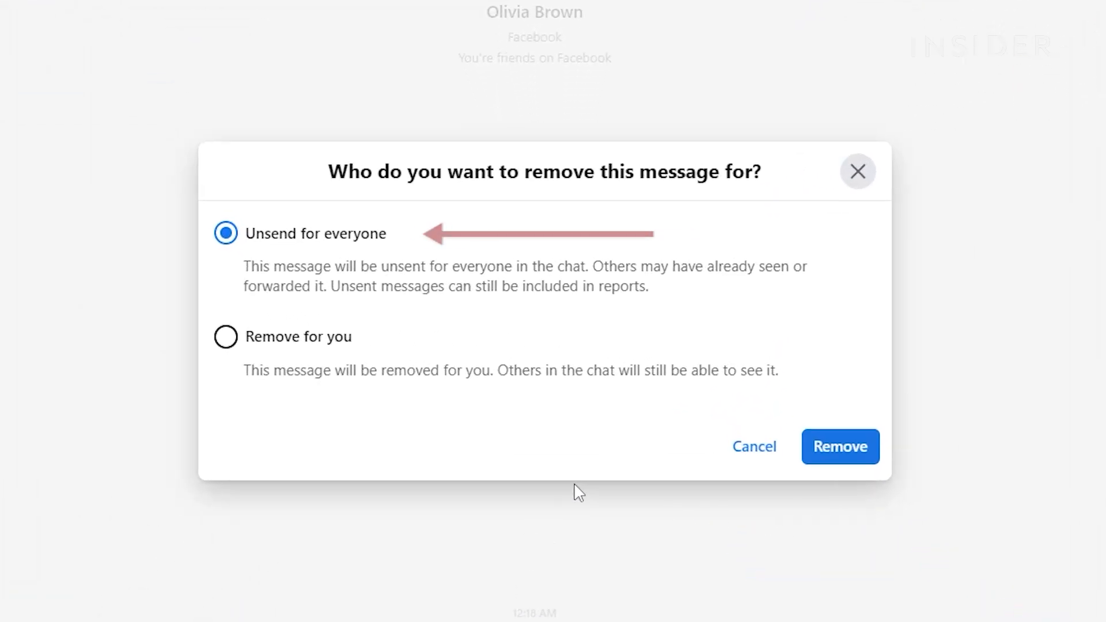
Unsend "How are you?" for everyone, after briefly selecting Remove for you
click(225, 337)
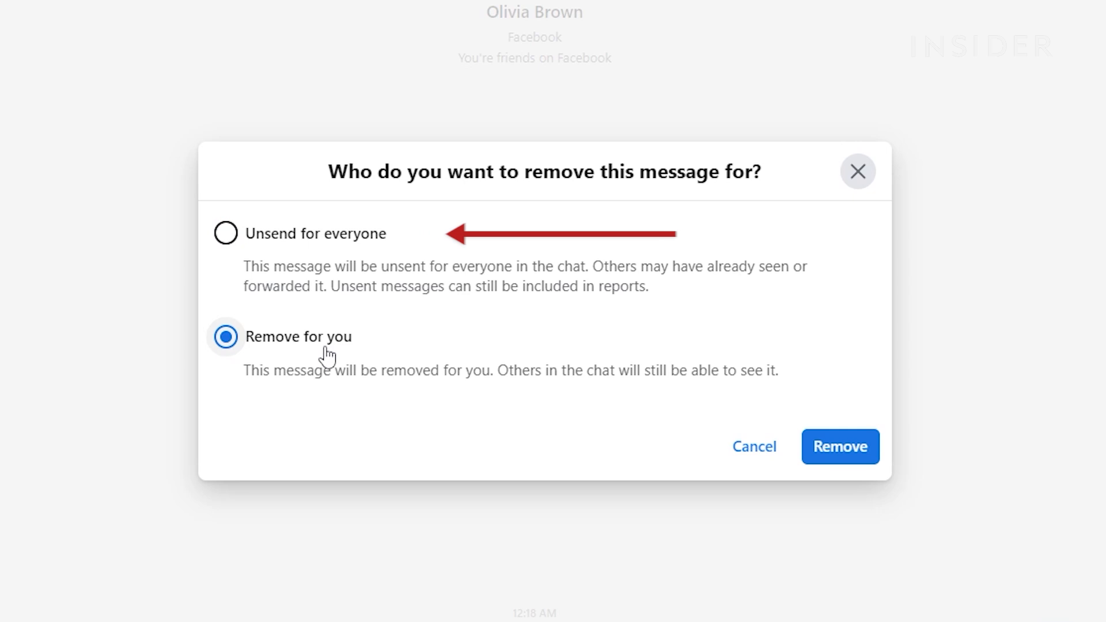
click(226, 233)
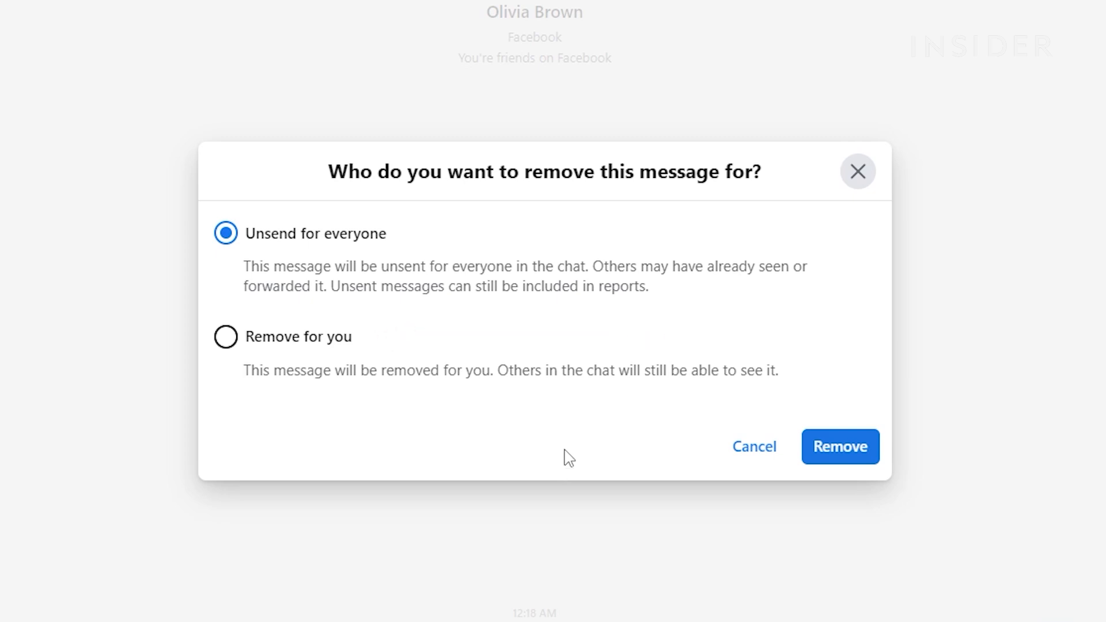
mouse_move(623, 473)
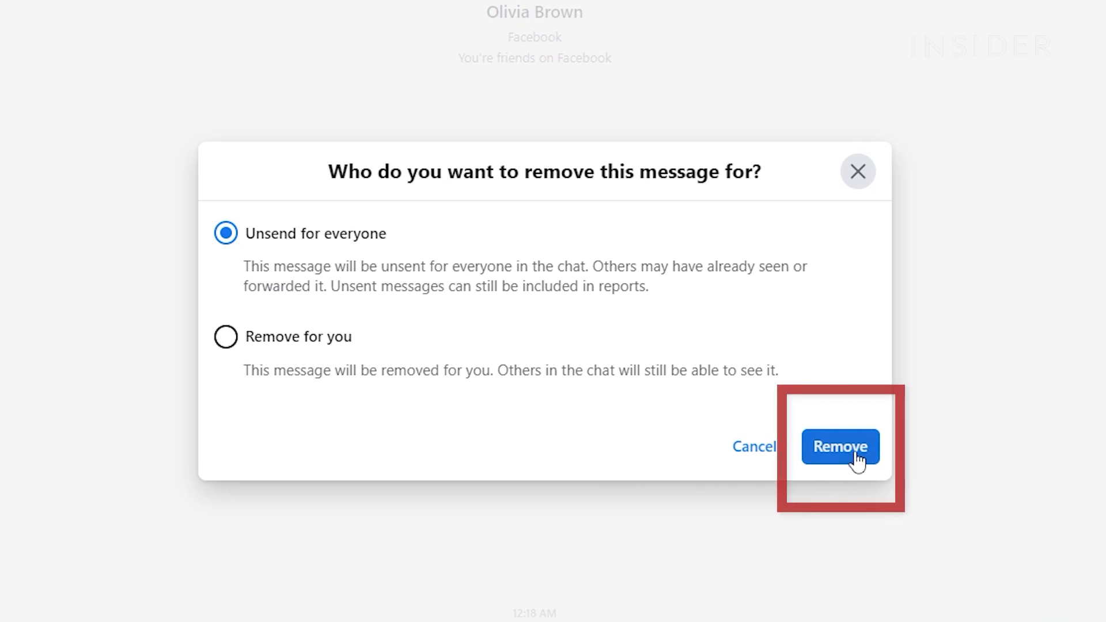
click(840, 446)
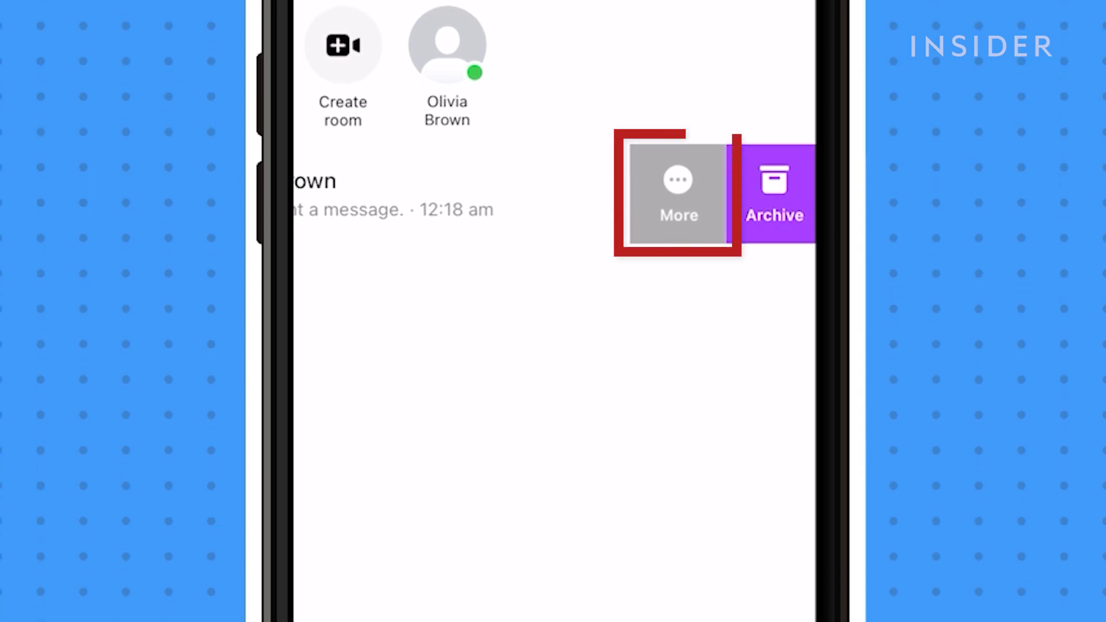
Delete the conversation on iPhone via More, Delete, and the confirmation alert
click(676, 195)
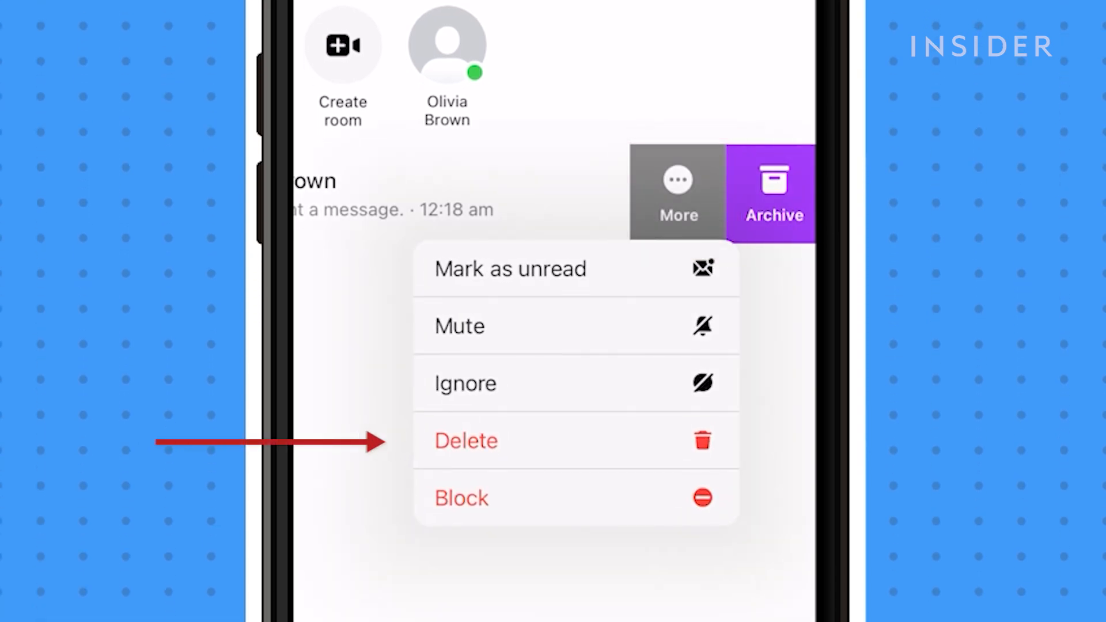
click(465, 440)
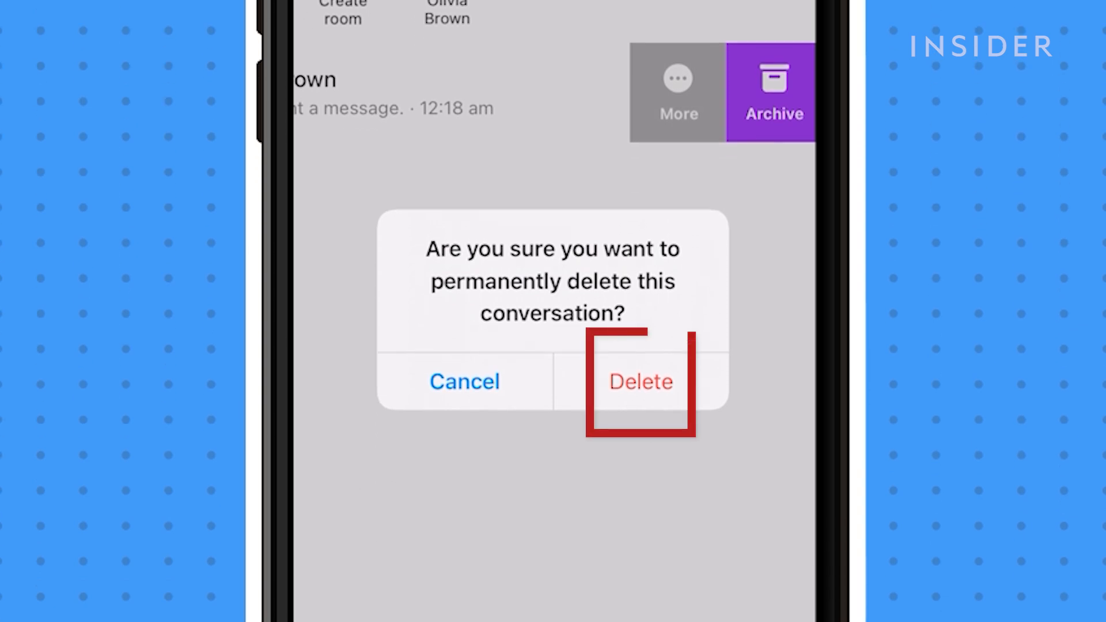
click(639, 381)
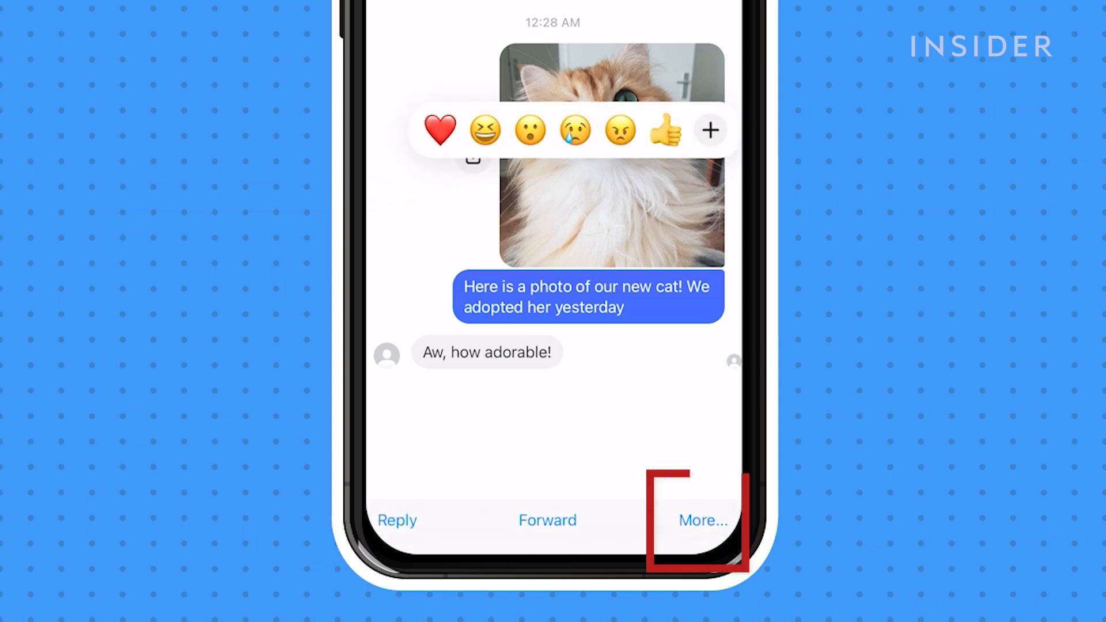
Bring up the Unsend options for the cat photo message
click(701, 520)
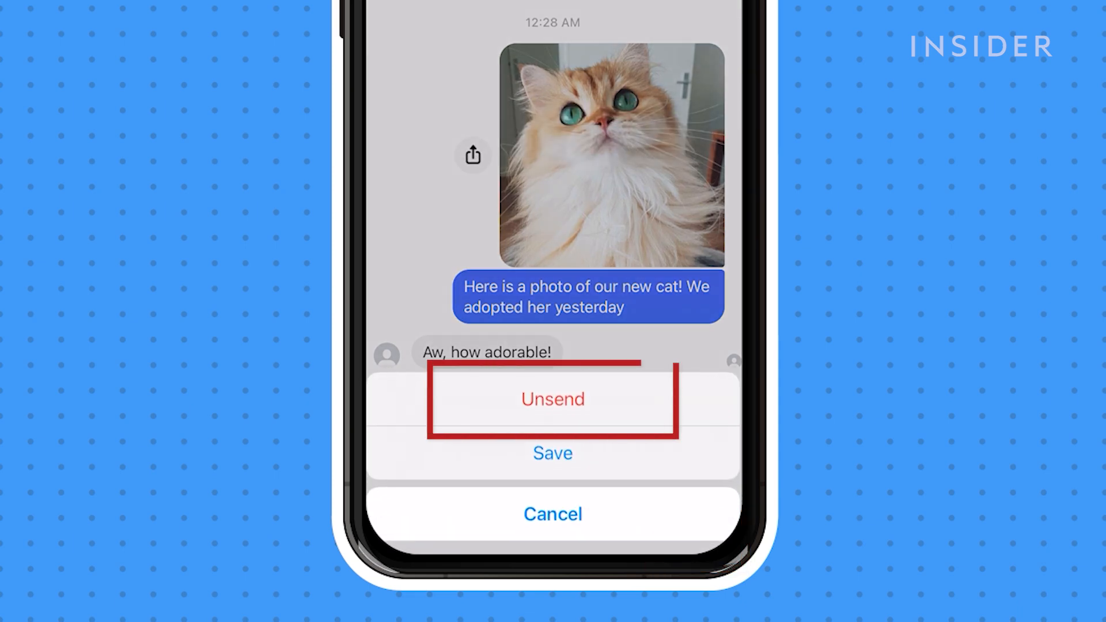
click(553, 513)
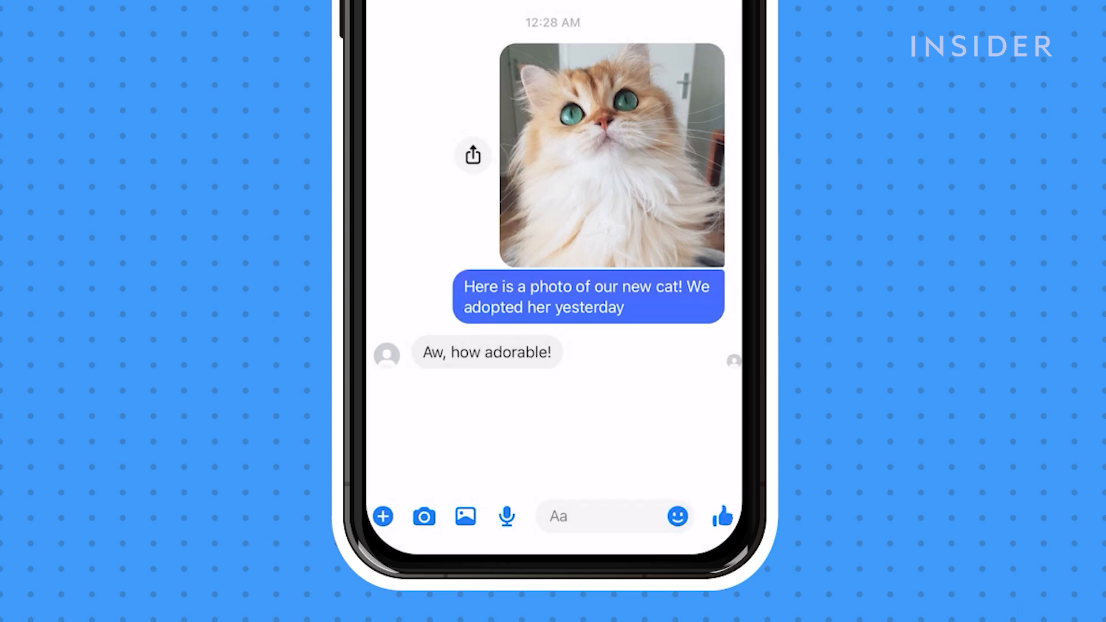
click(587, 296)
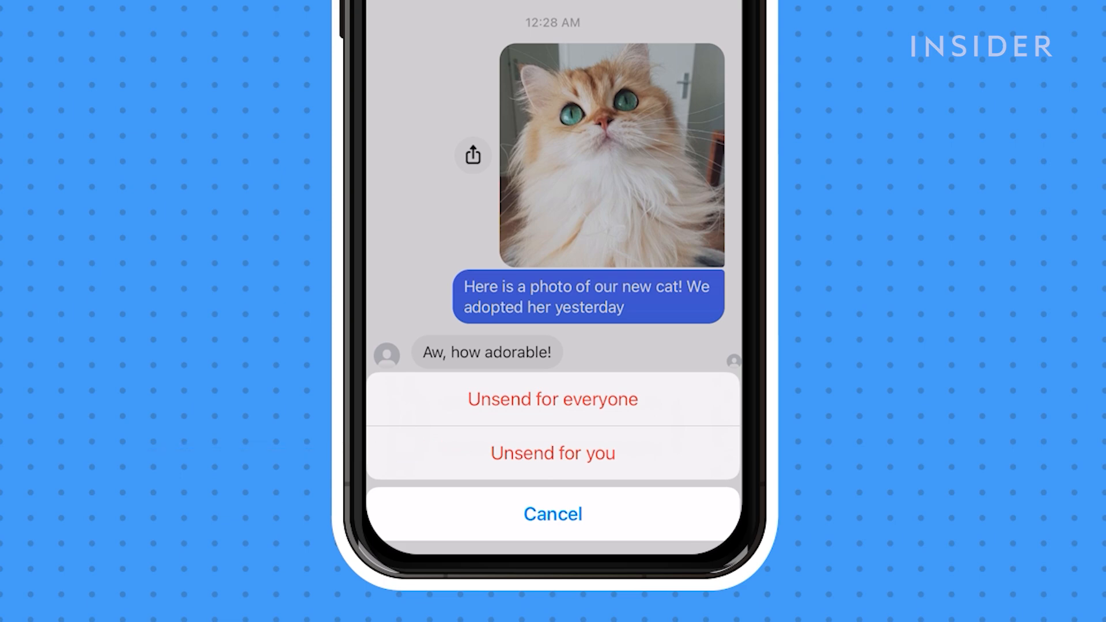
Unsend the cat photo for everyone and acknowledge the Message unsent alert
click(553, 399)
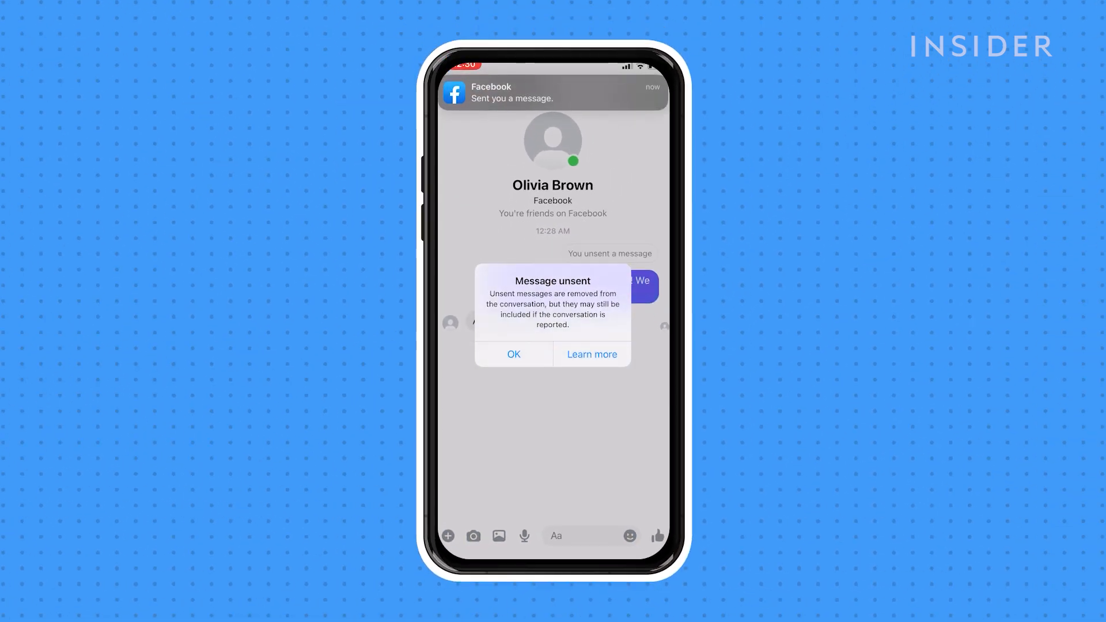
click(515, 355)
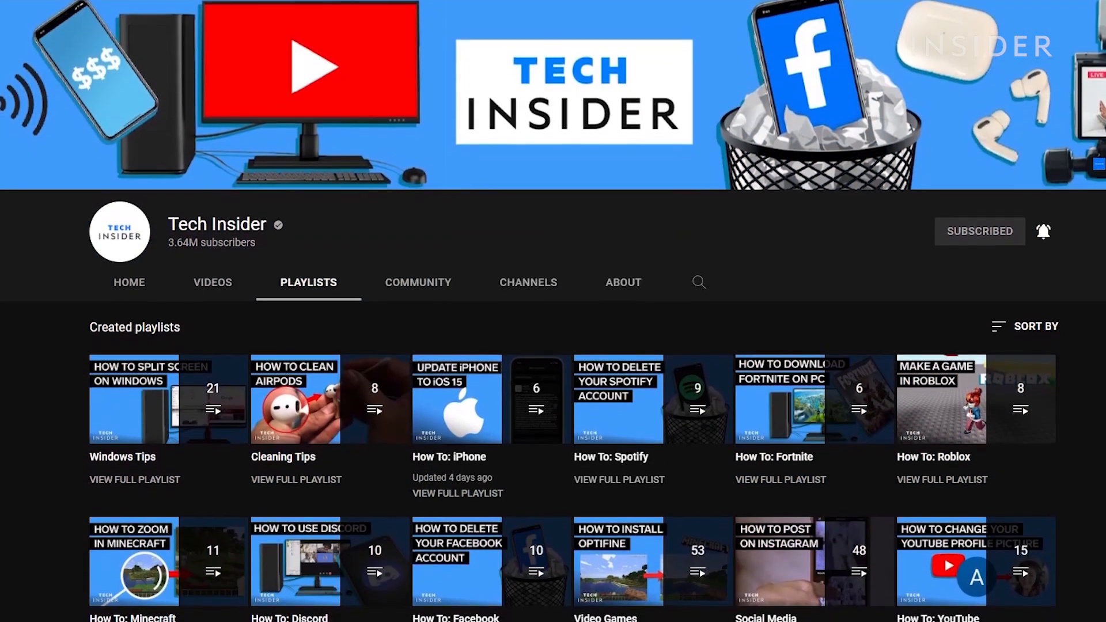
scroll(down, 3)
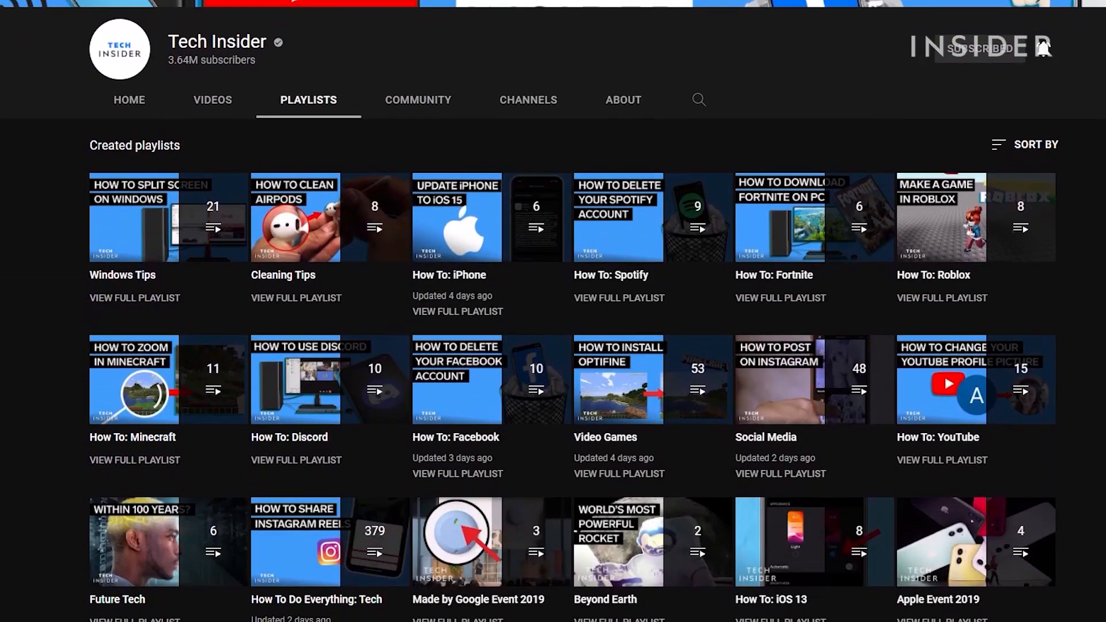